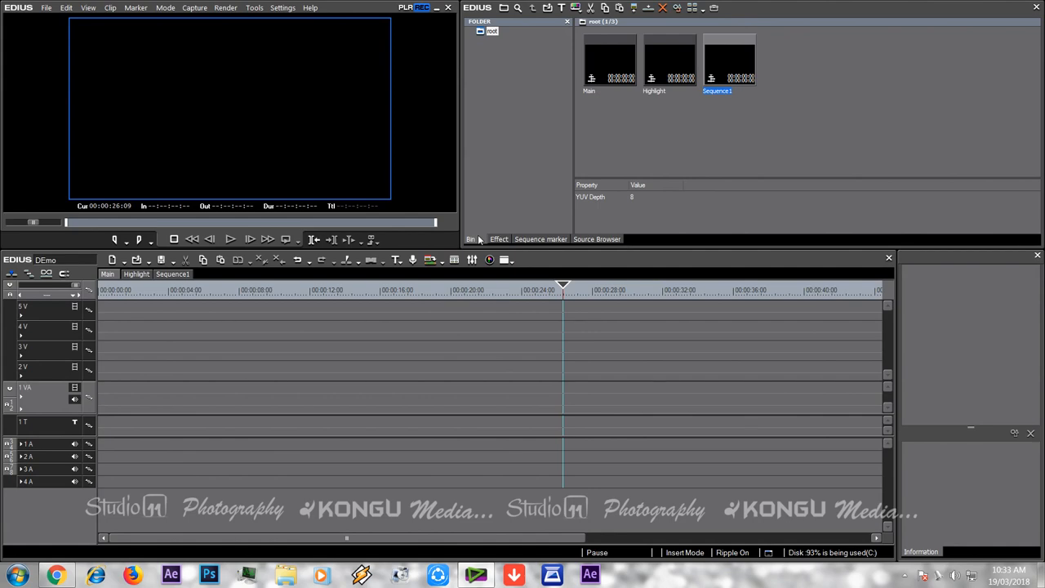
mouse_move(661, 113)
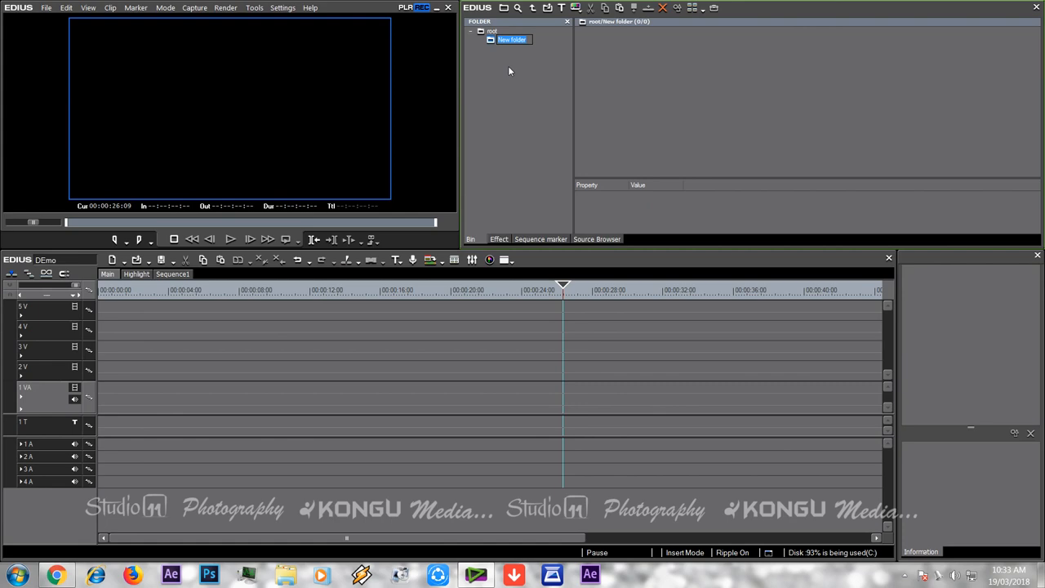
Name the new bin folder under root 'SD'
text(5D)
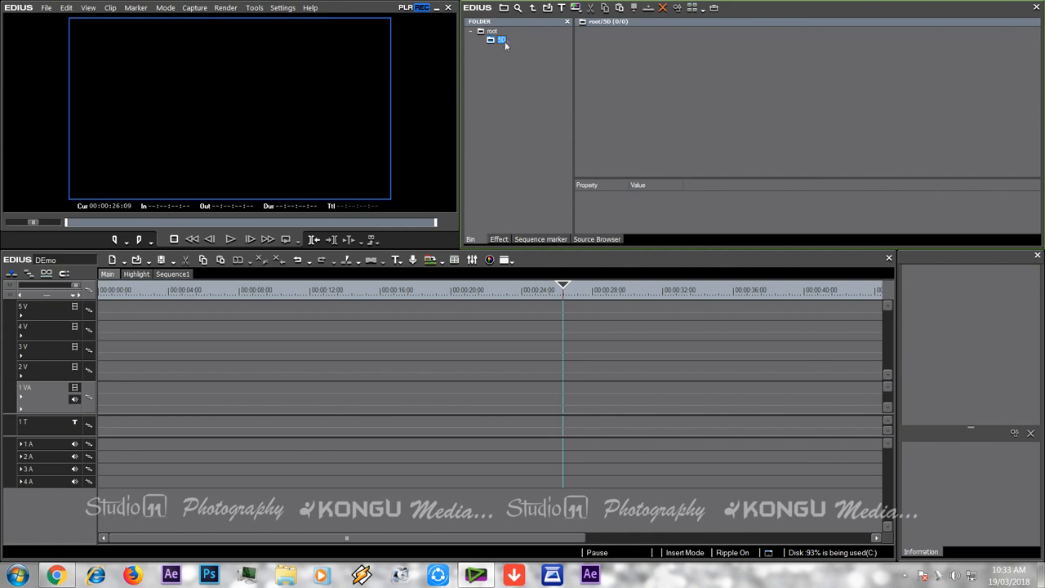
right_click(502, 39)
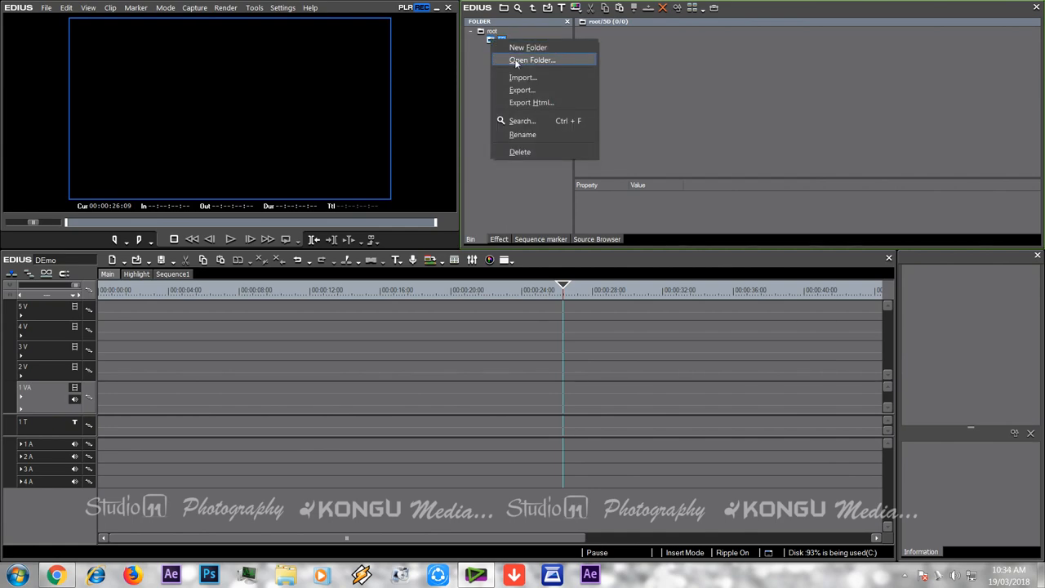
Link the 'Demo Songs Kongu Media' disk folder into the SD bin folder
click(531, 60)
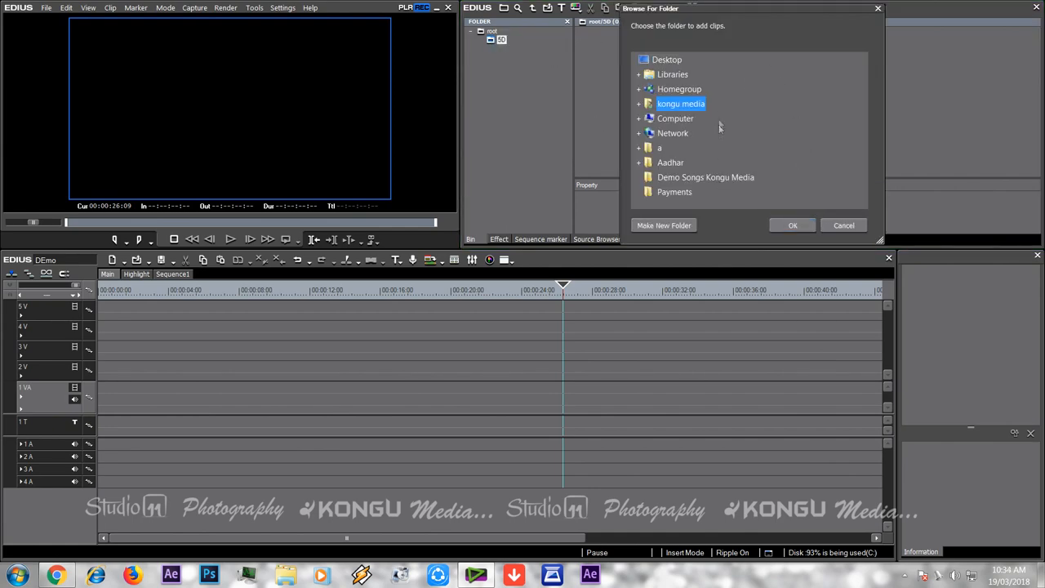
click(704, 177)
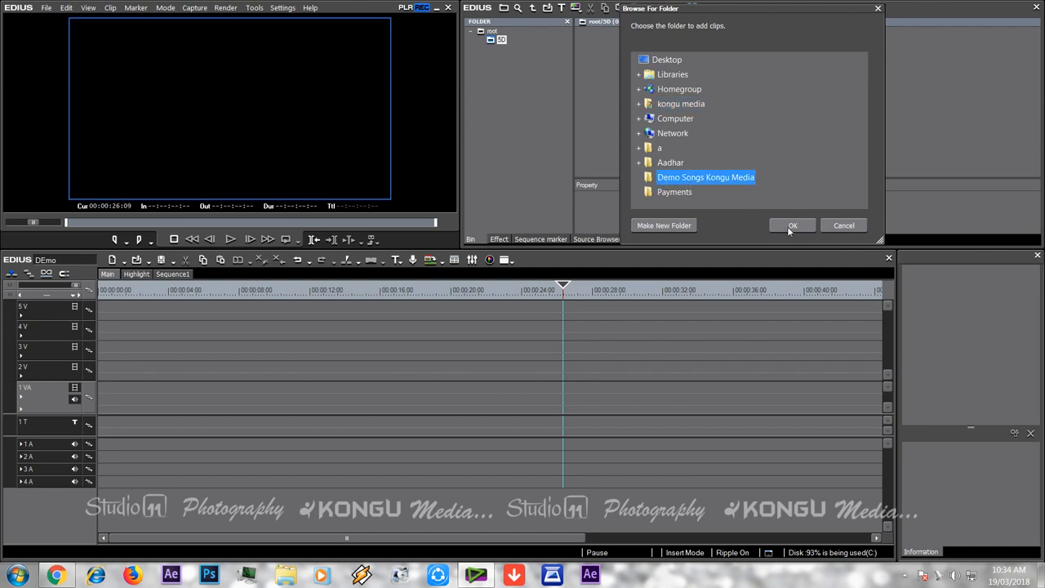
click(792, 225)
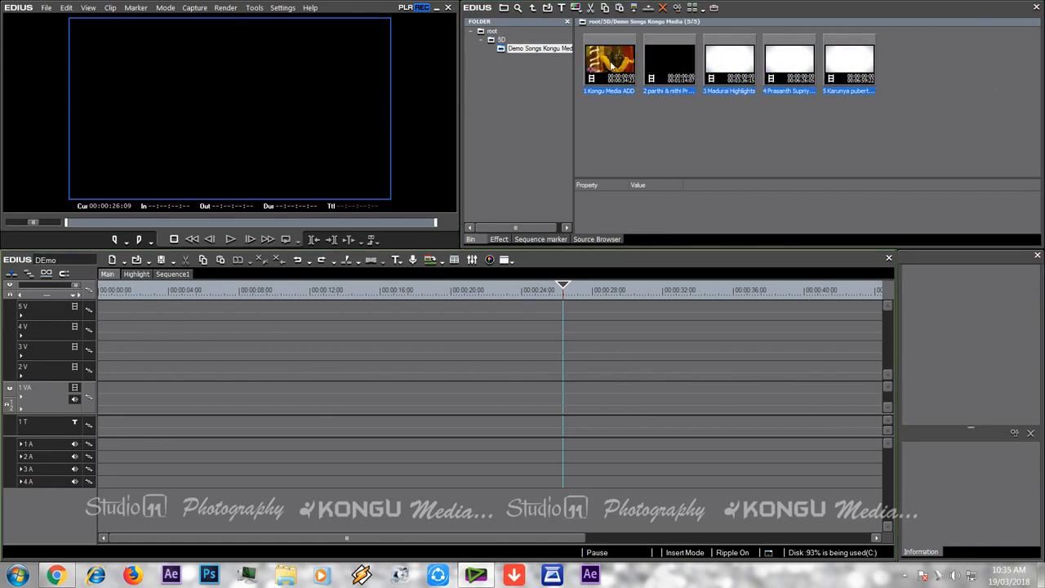
mouse_move(484, 411)
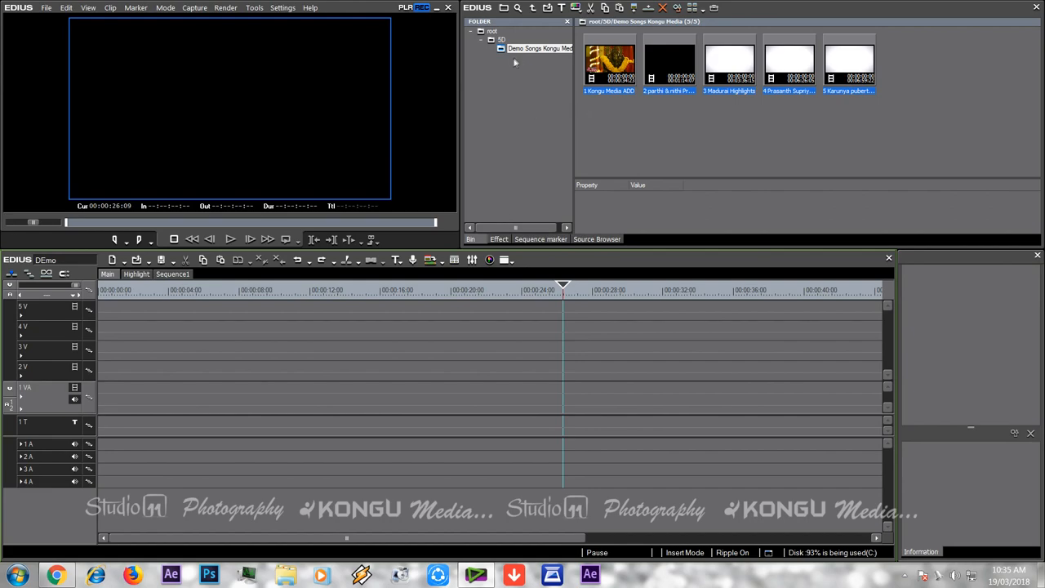
mouse_move(314, 549)
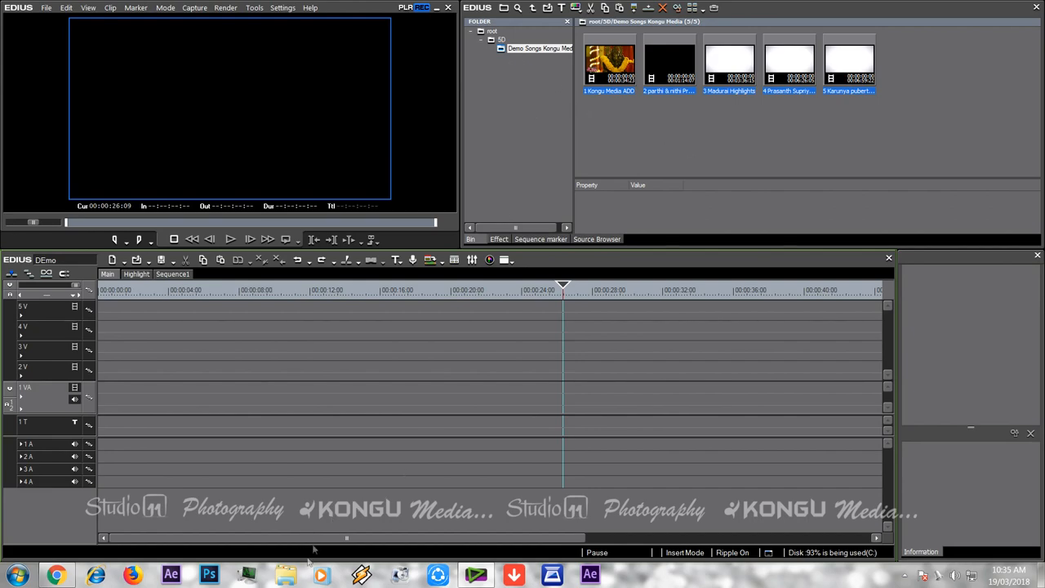
Refresh 'Demo Songs Kongu Media' so KMP_9682, KMP_9684 and KMP_9696 appear as thumbnails
click(285, 574)
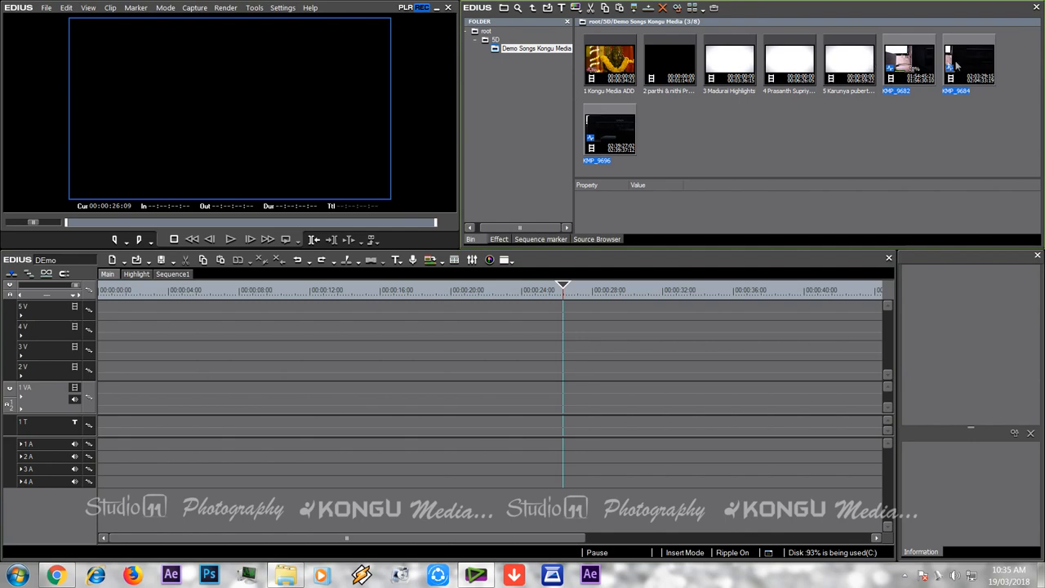
mouse_move(684, 143)
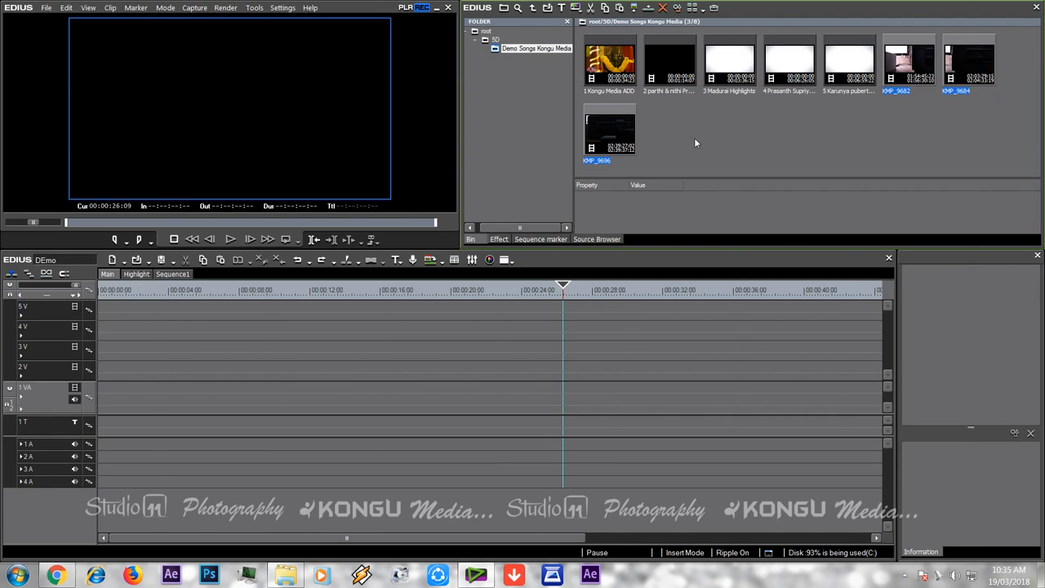
mouse_move(384, 420)
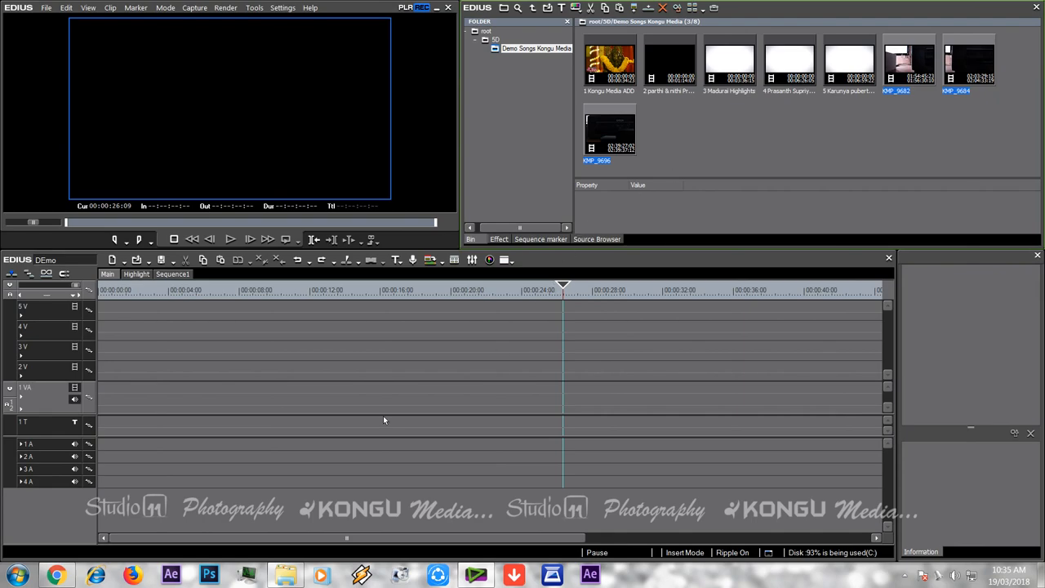
mouse_move(916, 61)
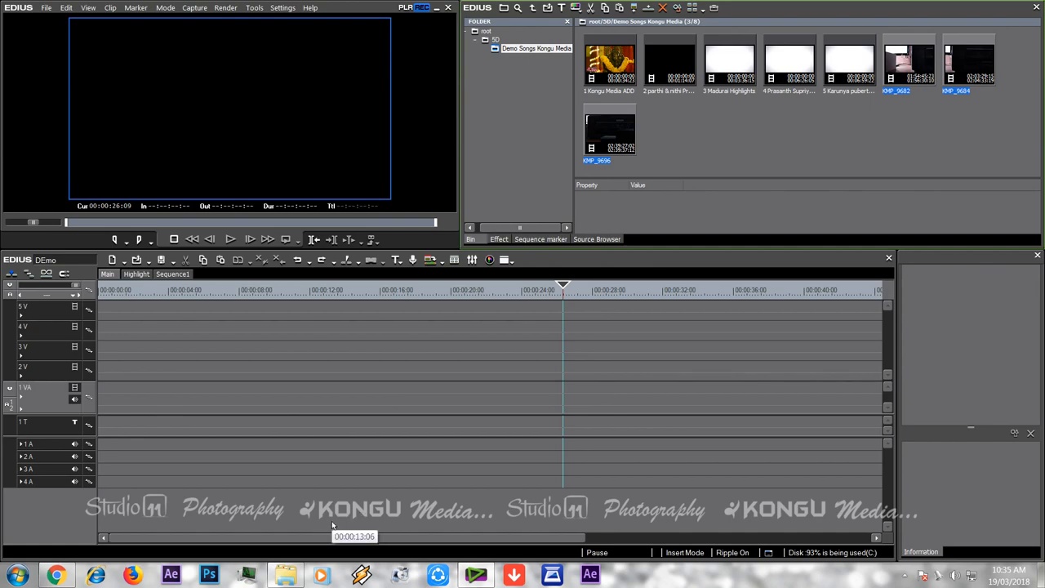
mouse_move(320, 476)
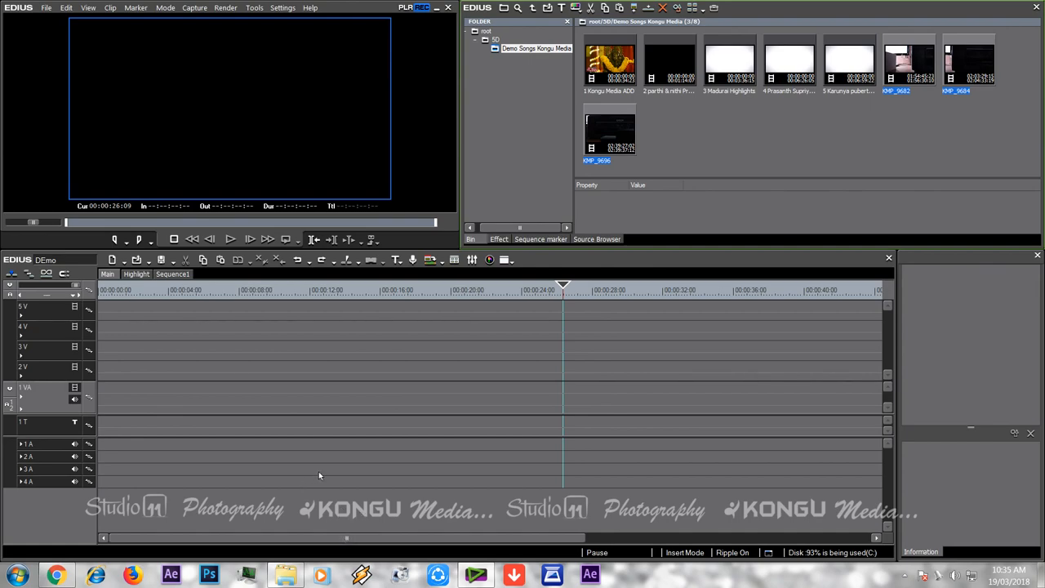
mouse_move(451, 397)
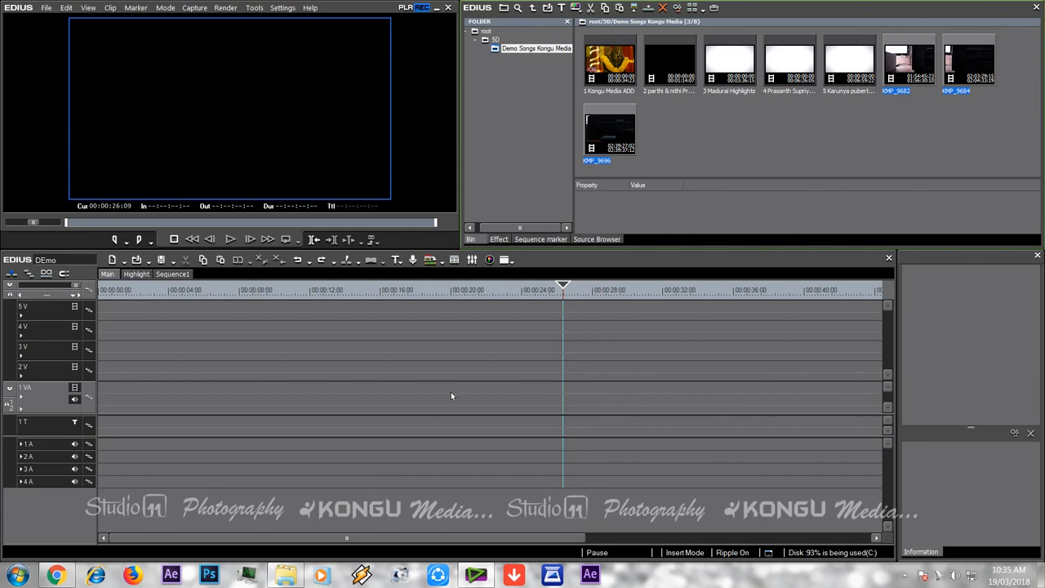